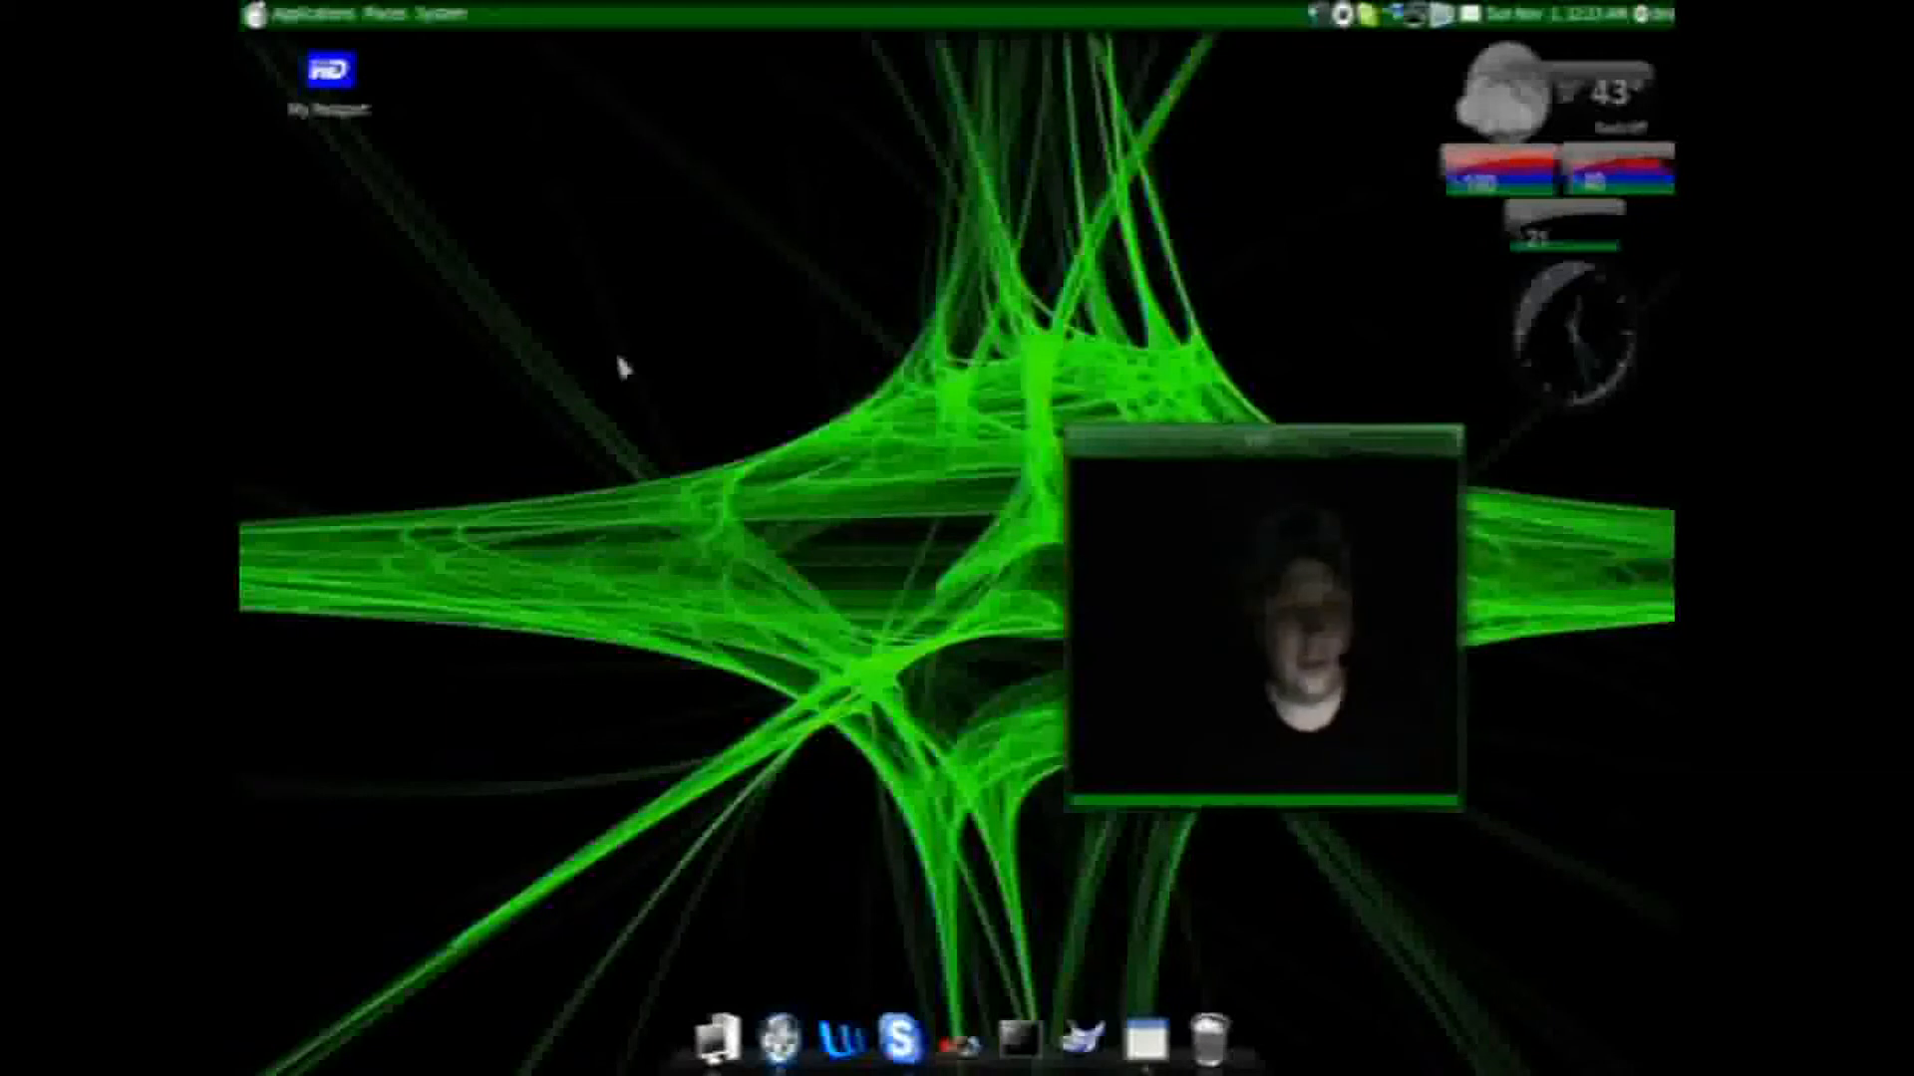
pyautogui.moveTo(532, 213)
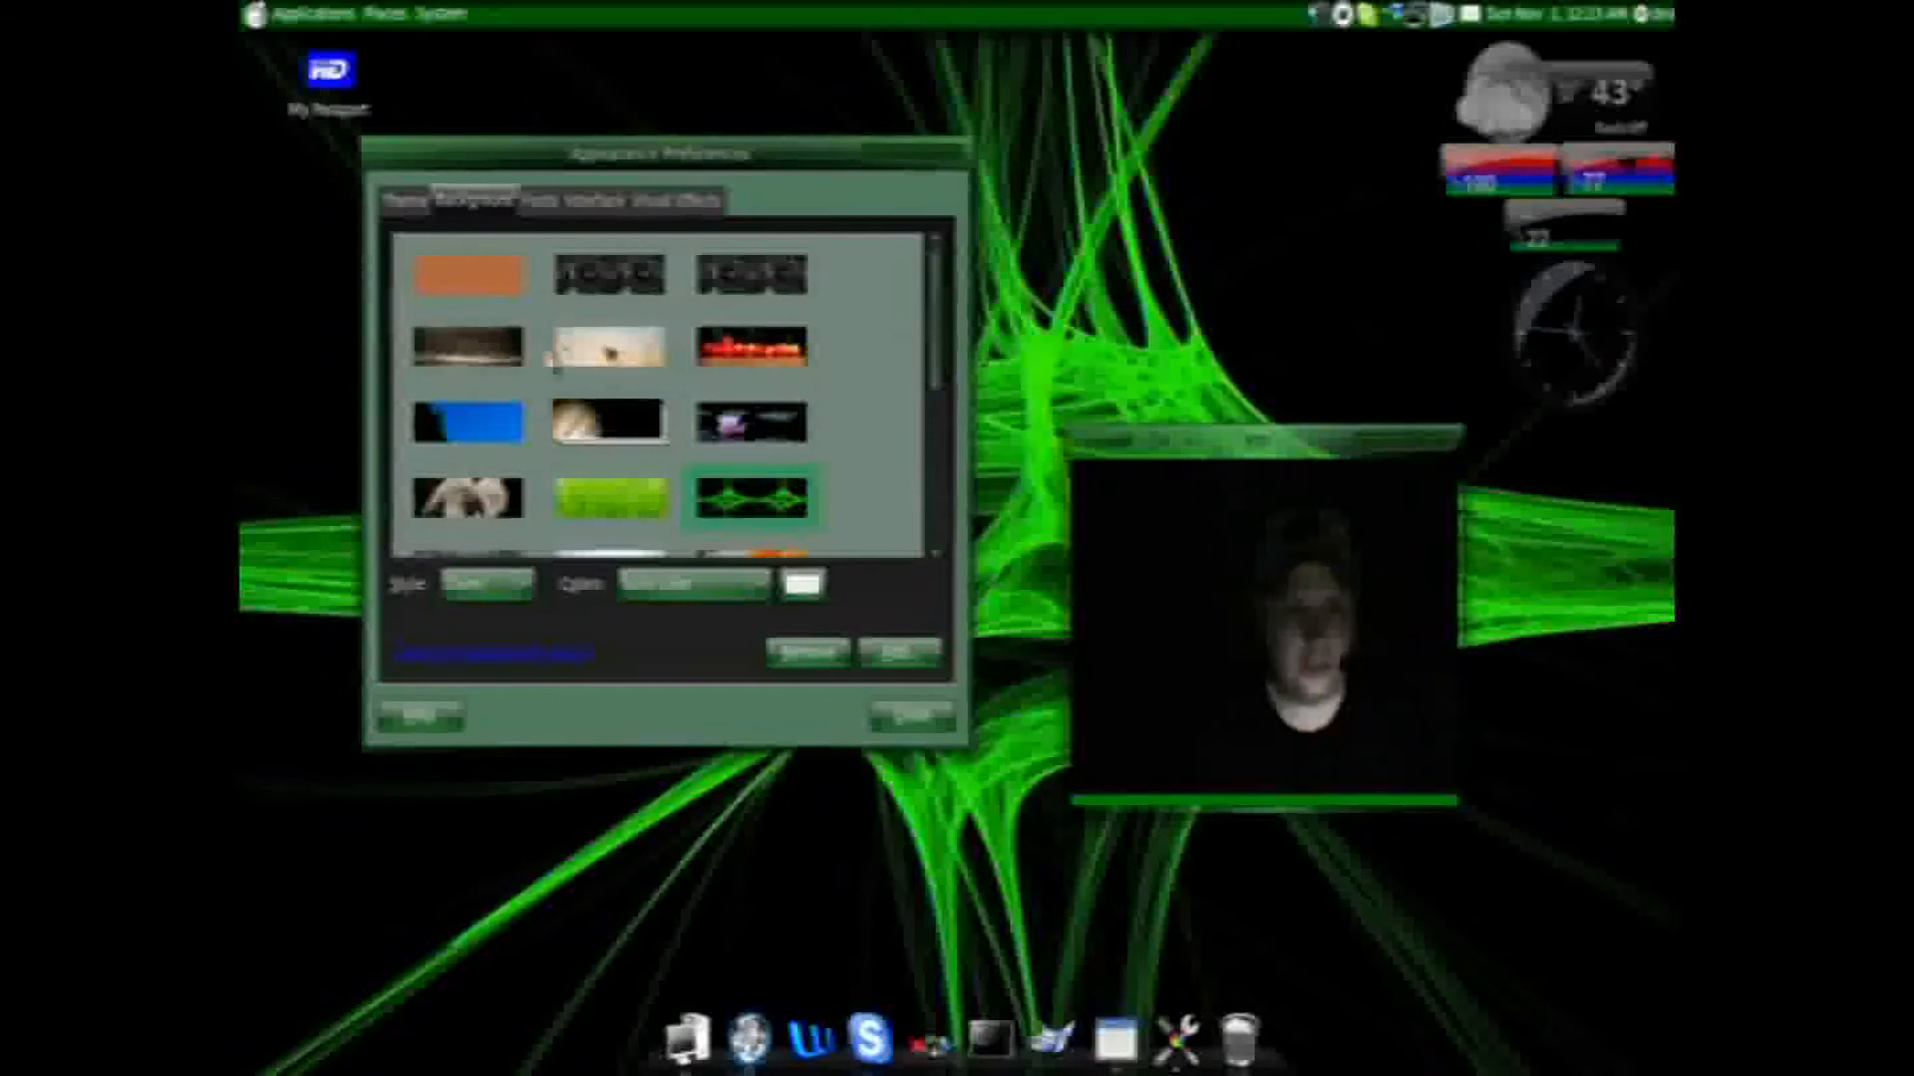
pyautogui.scroll(-3)
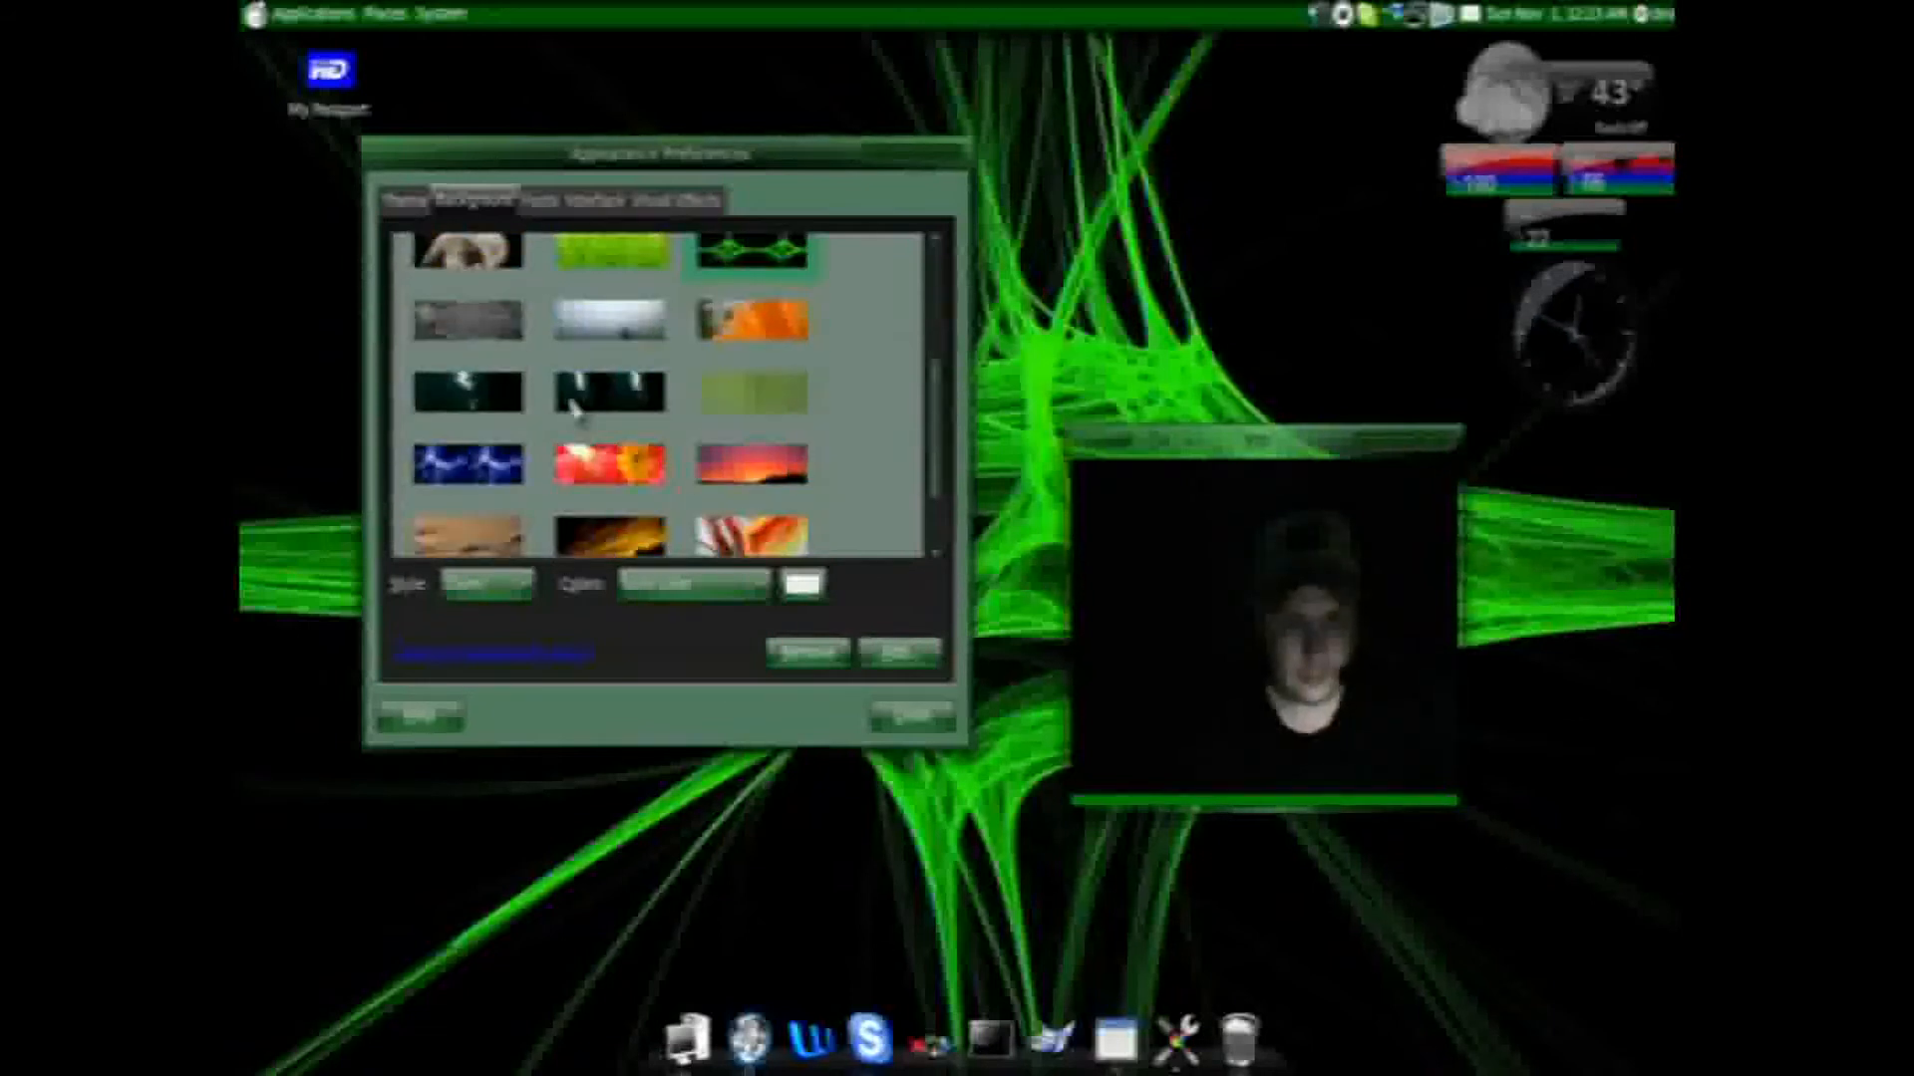
pyautogui.scroll(-3)
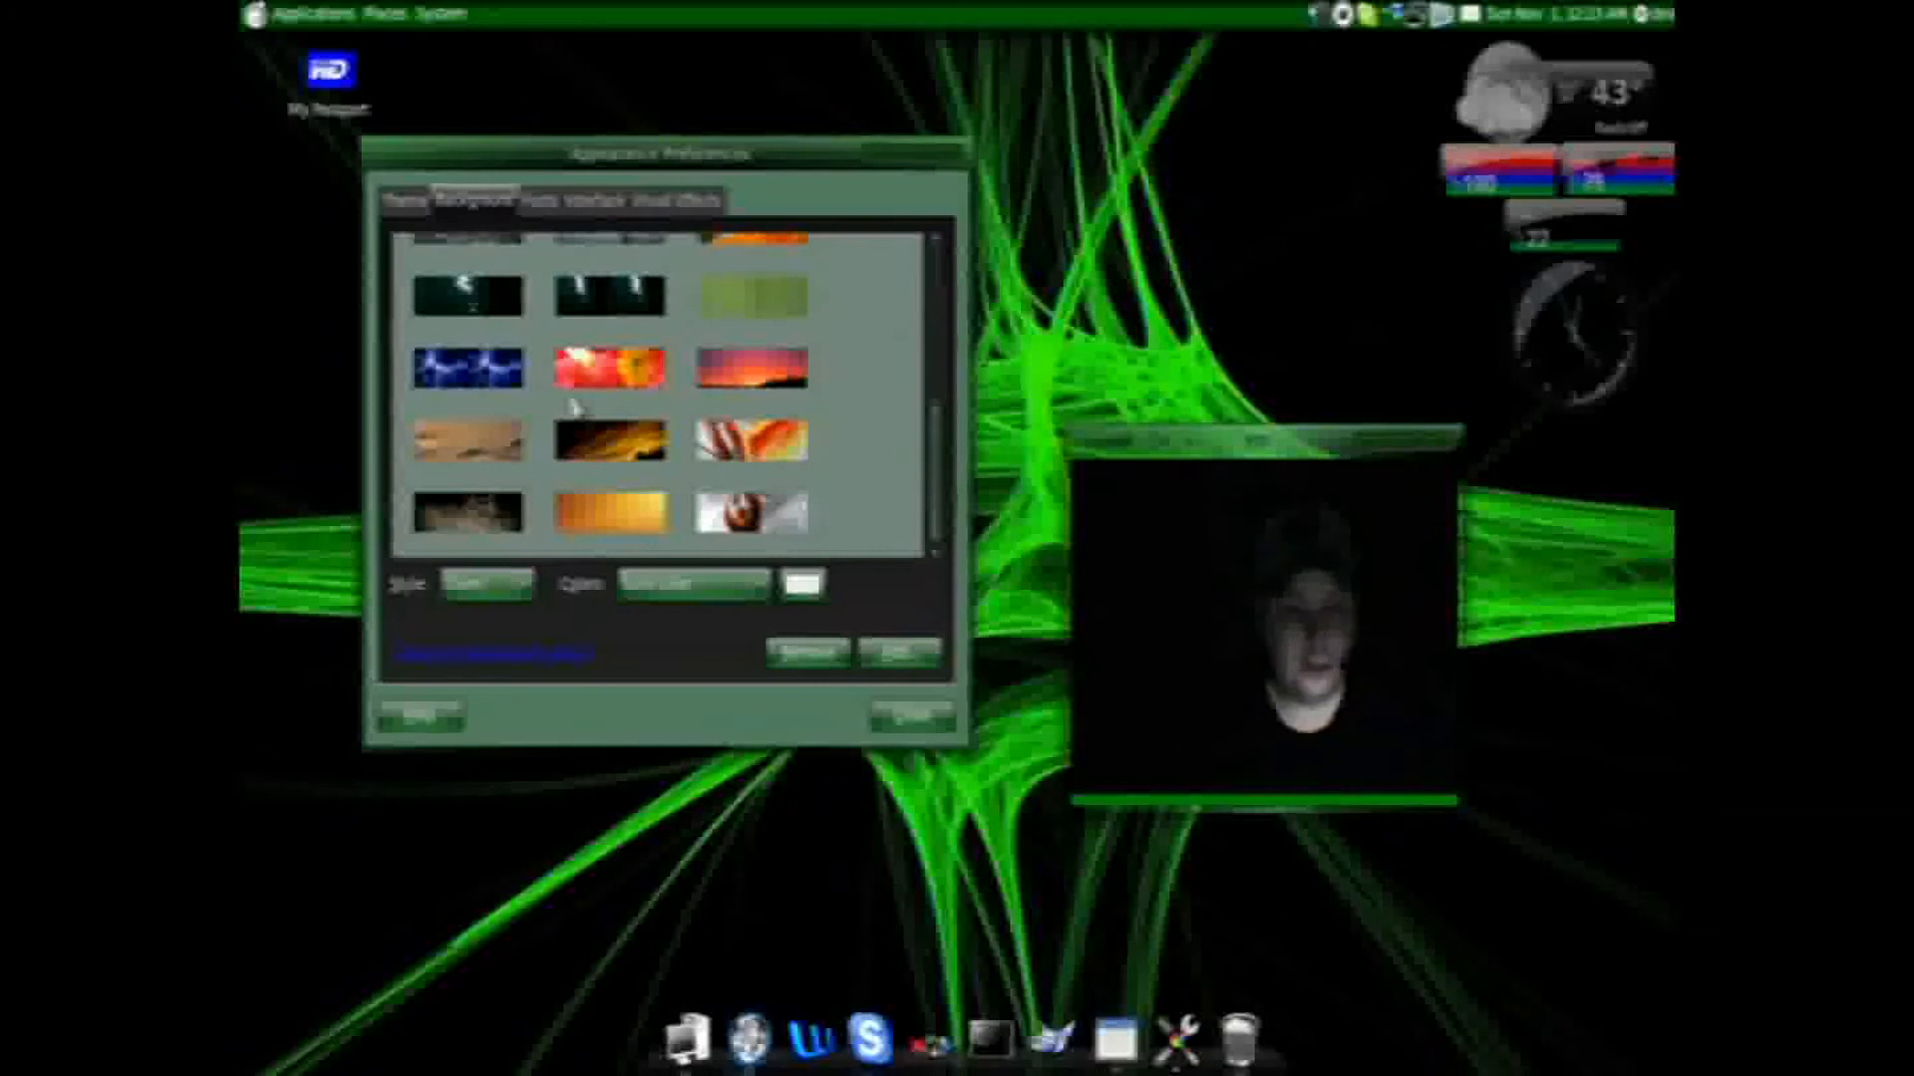
pyautogui.scroll(-3)
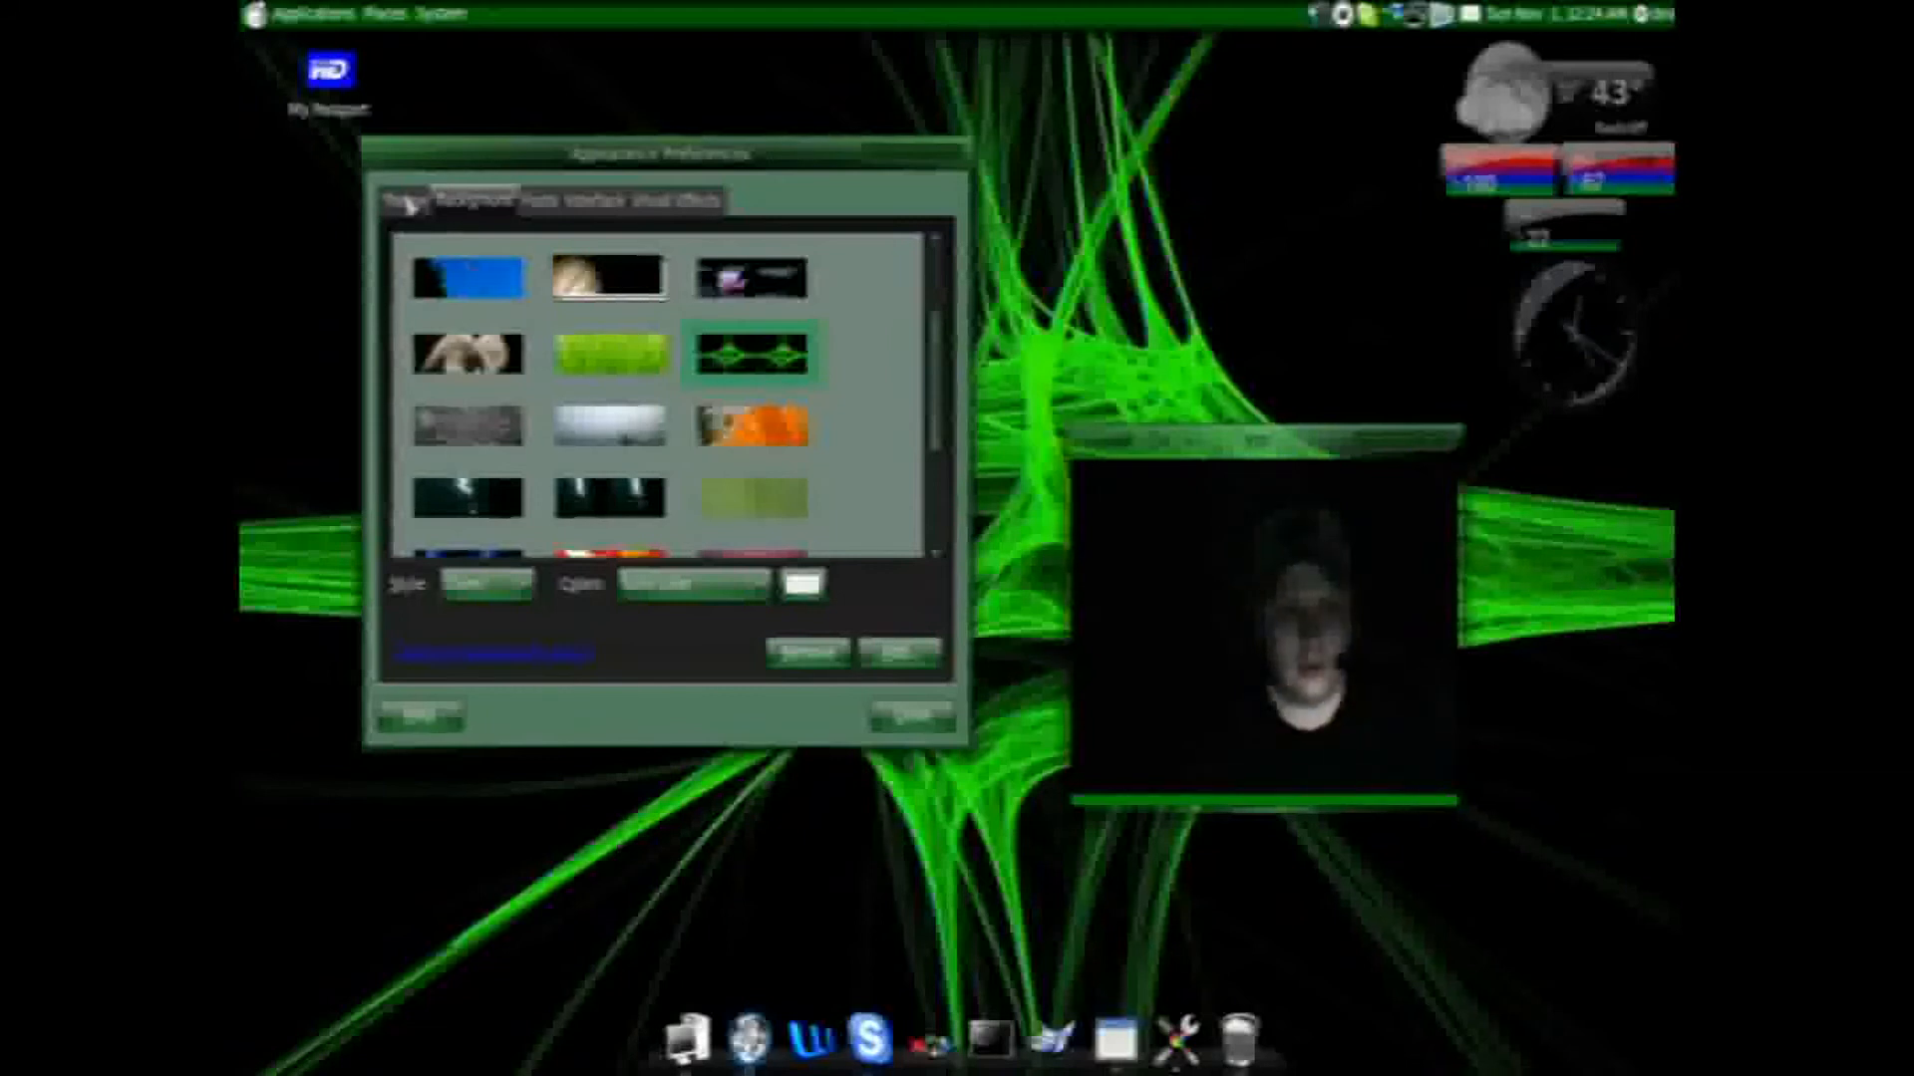
# Review the Custom theme's LibertyGreen controls and window border styles, then close Customize Theme
pyautogui.click(401, 201)
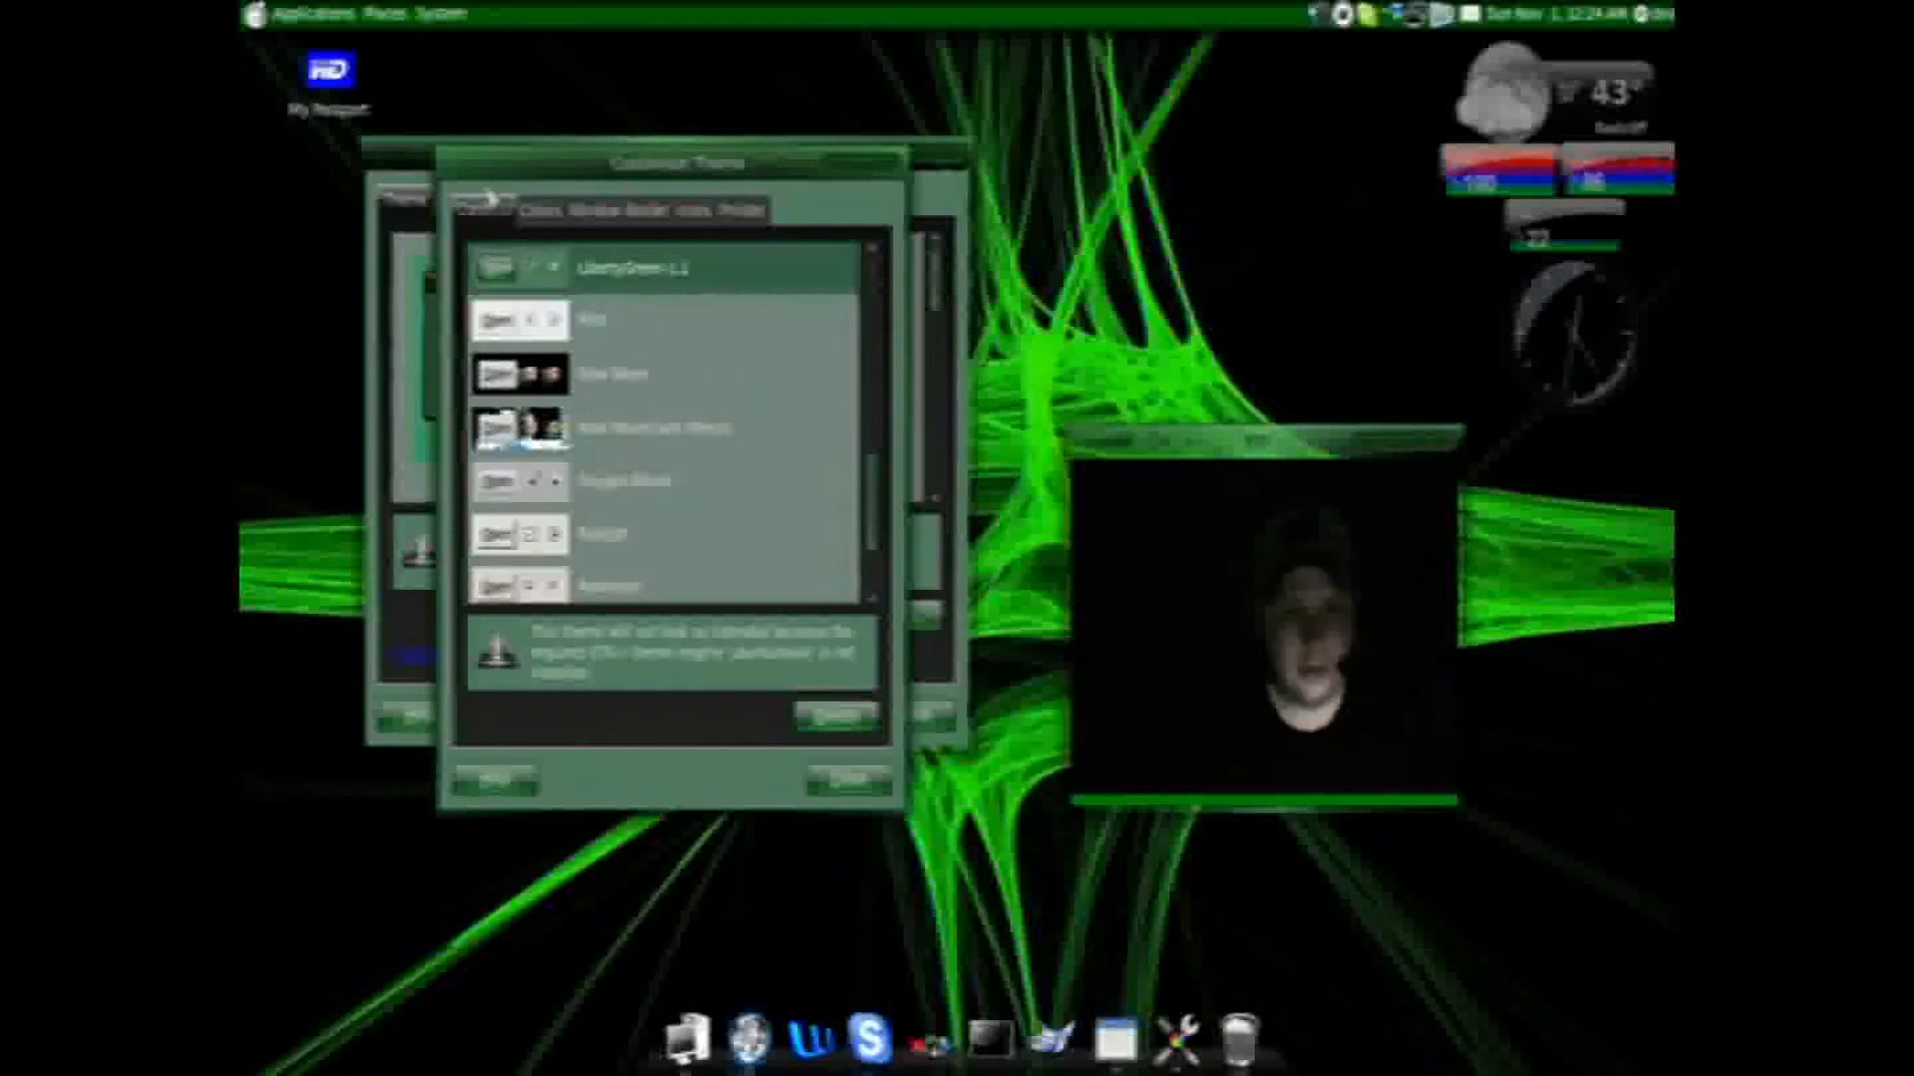
pyautogui.click(543, 207)
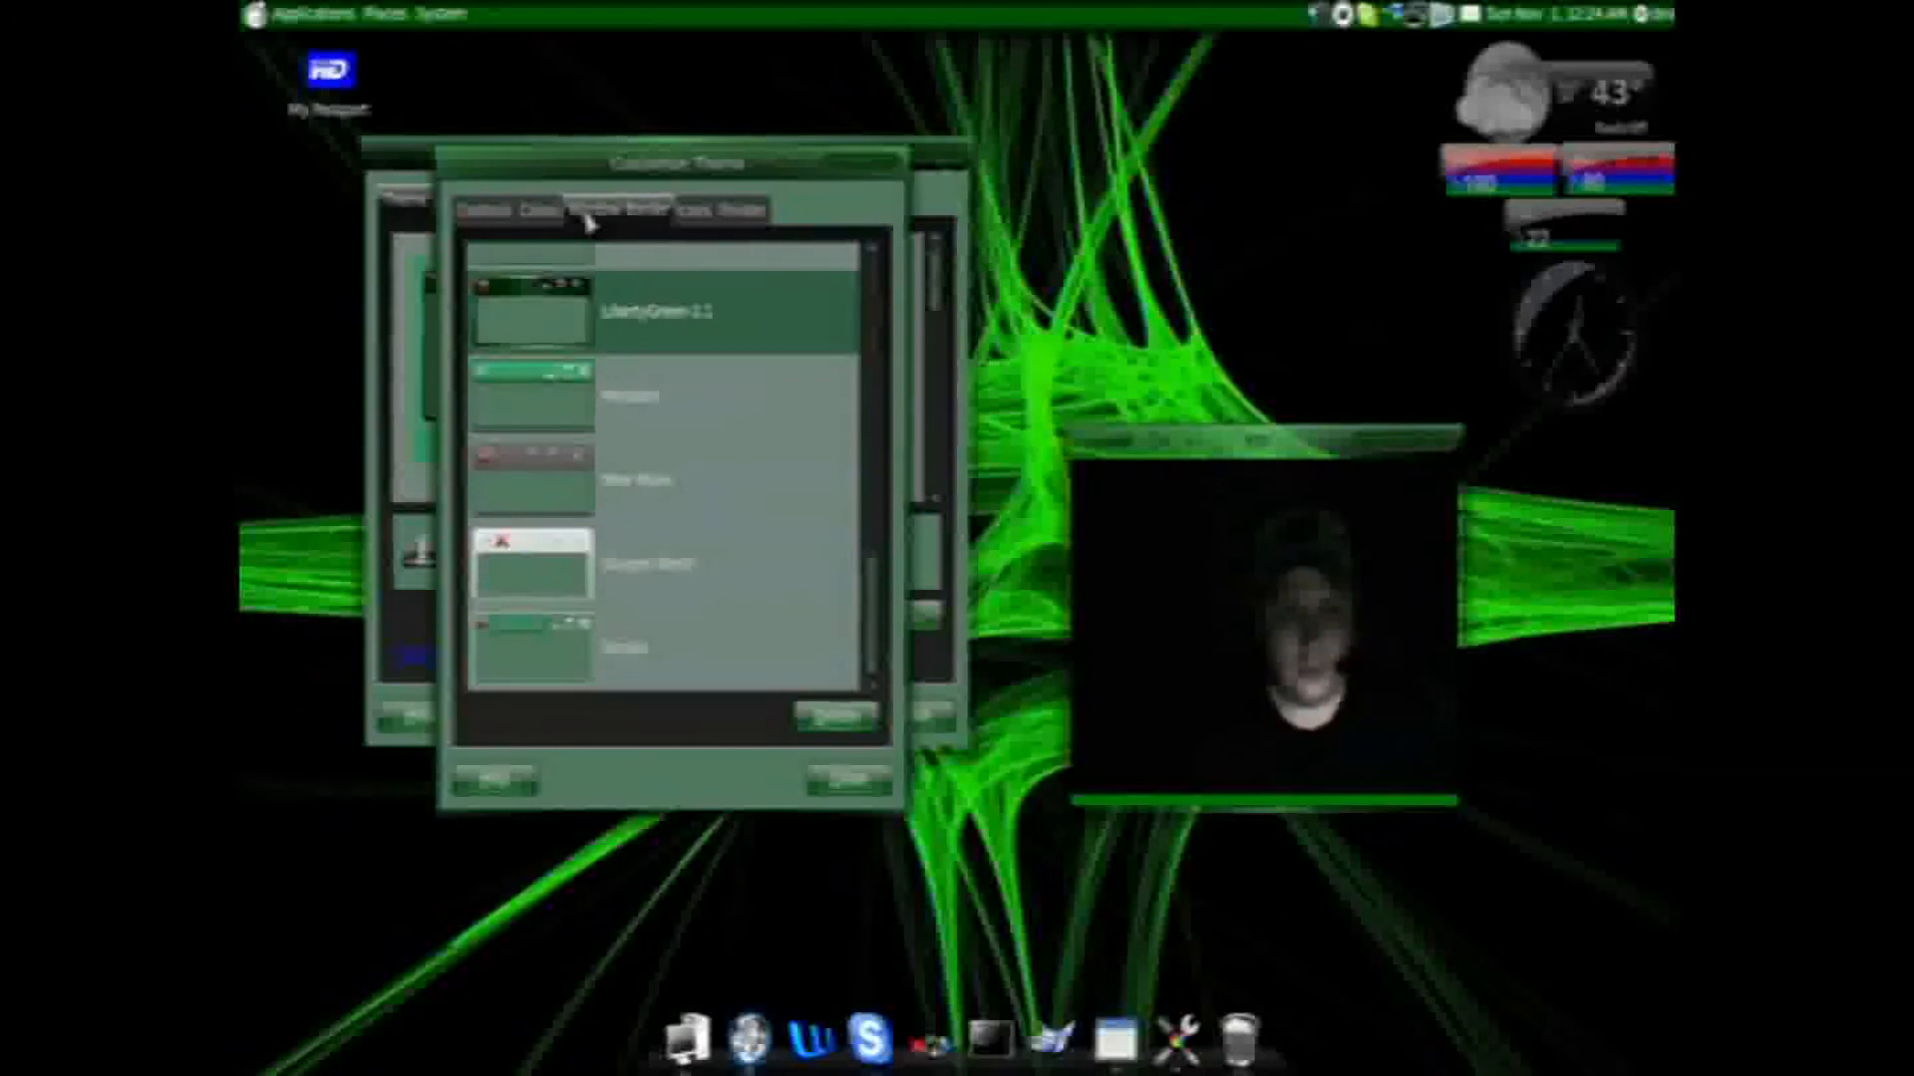
pyautogui.click(732, 208)
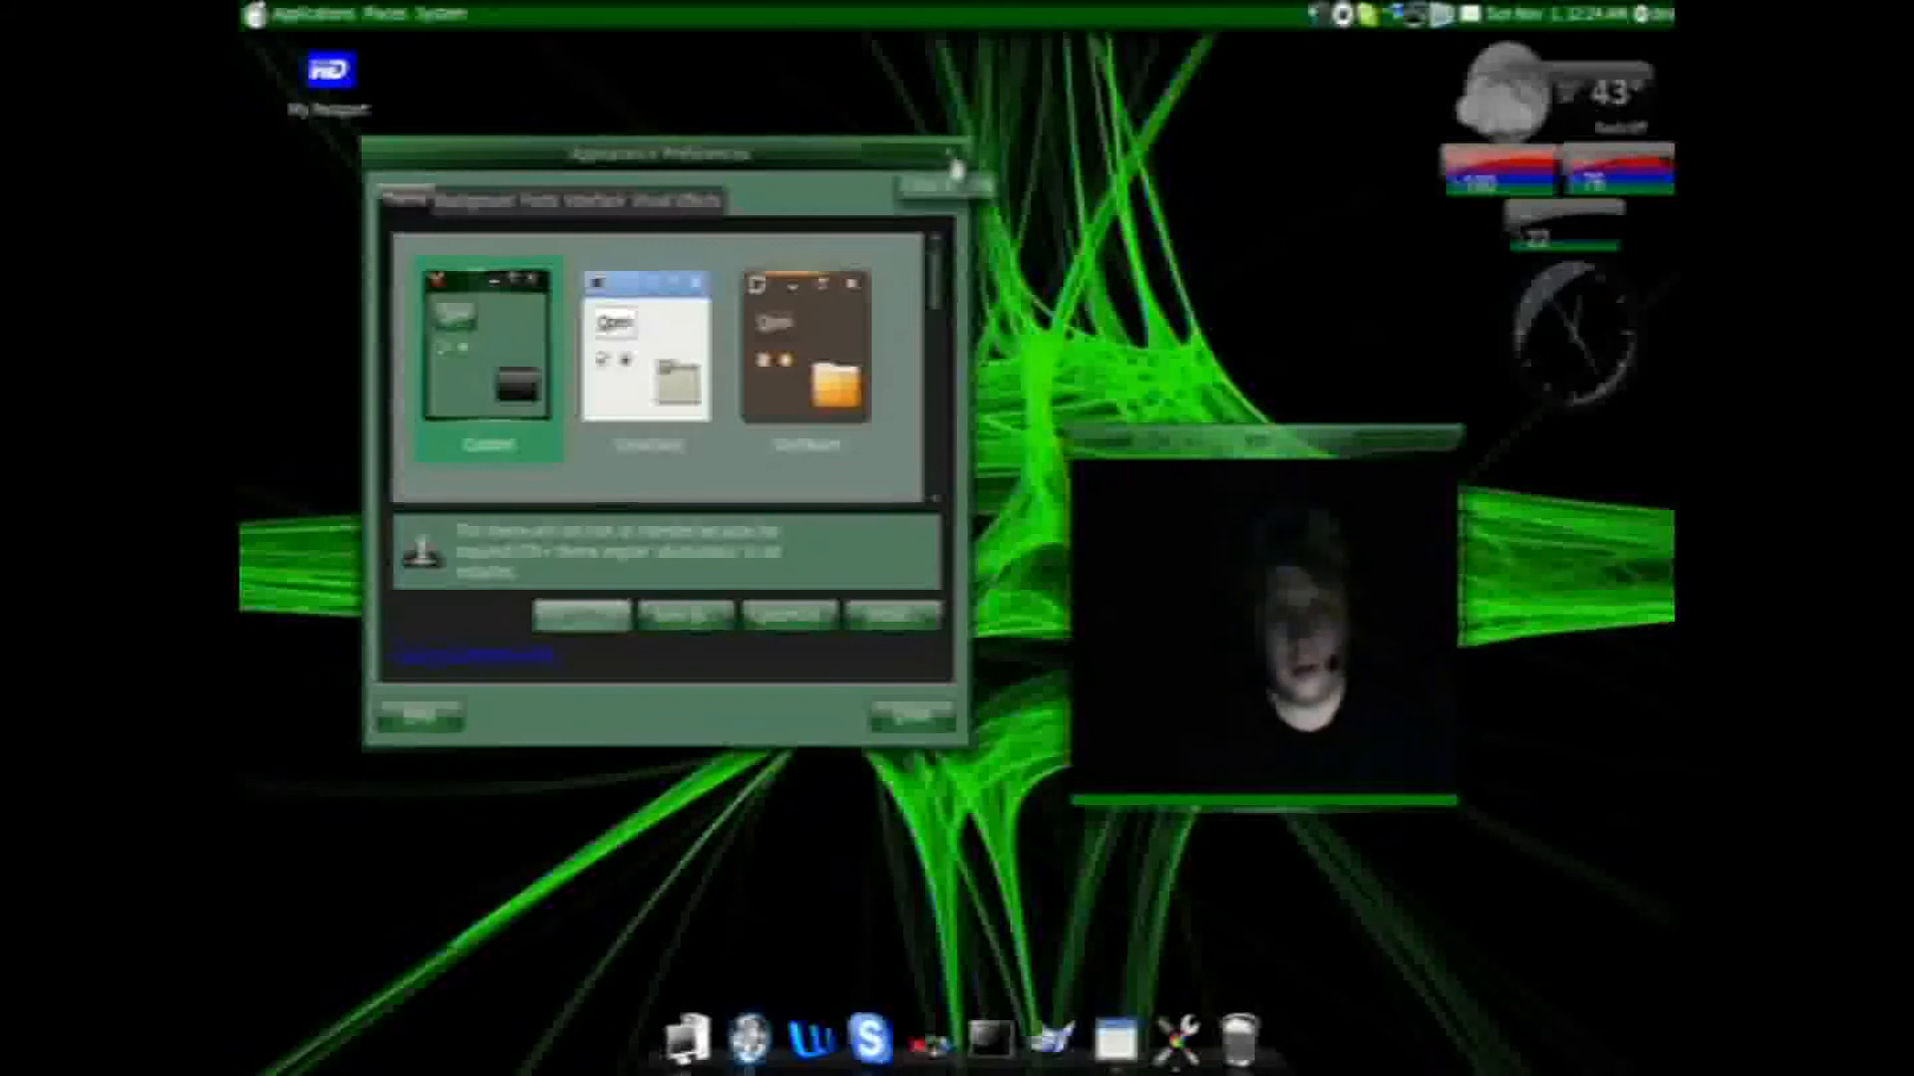
pyautogui.click(907, 723)
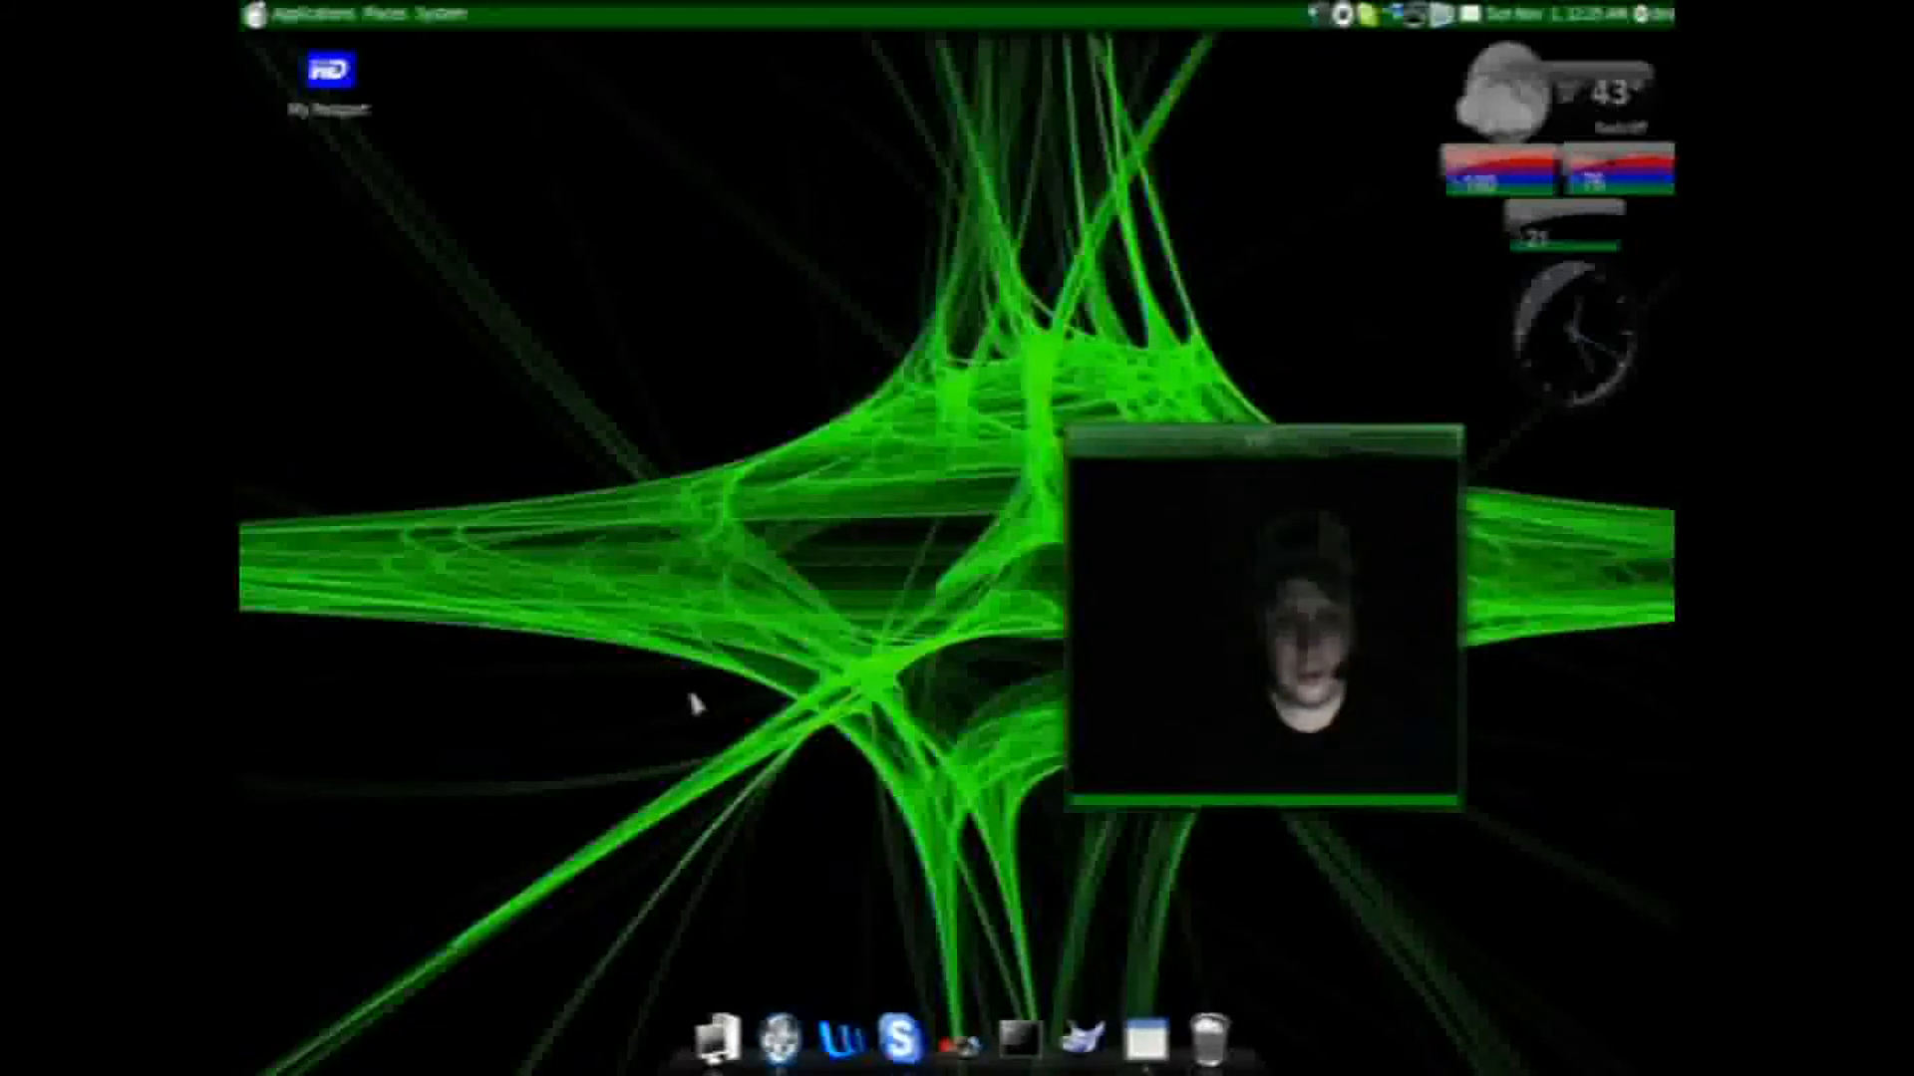
pyautogui.moveTo(745, 933)
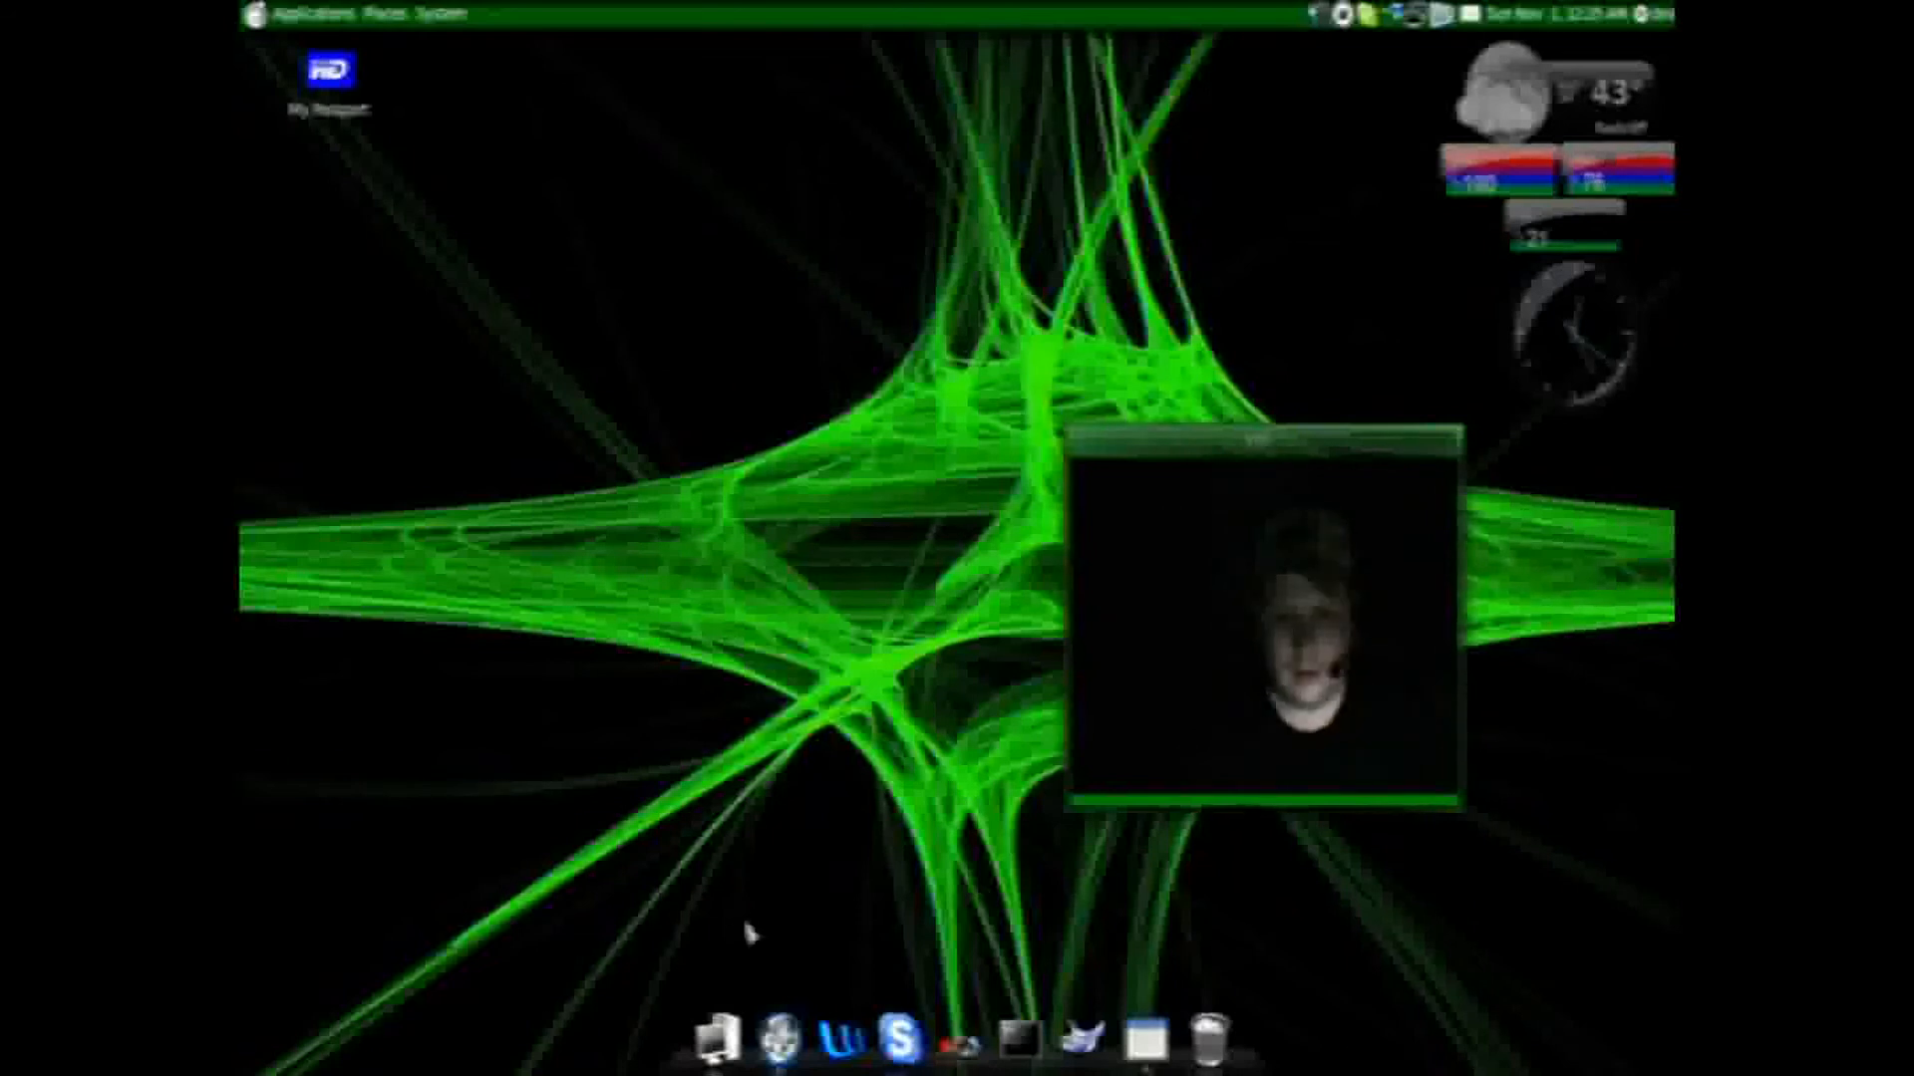